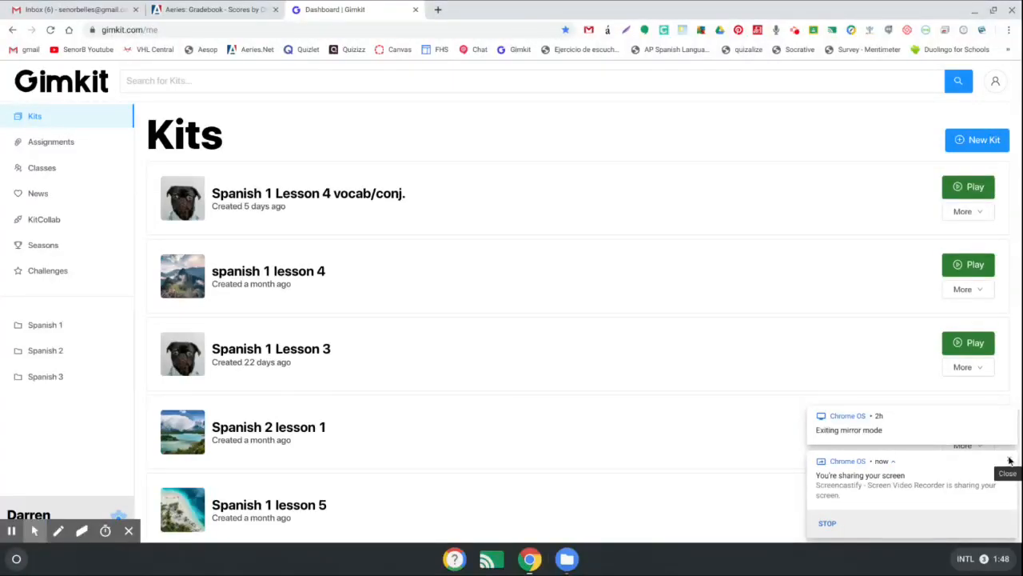
Step: Switch from the kits dashboard to the Assignments page via the left sidebar
{"action": "left_click", "coordinate": [1008, 473]}
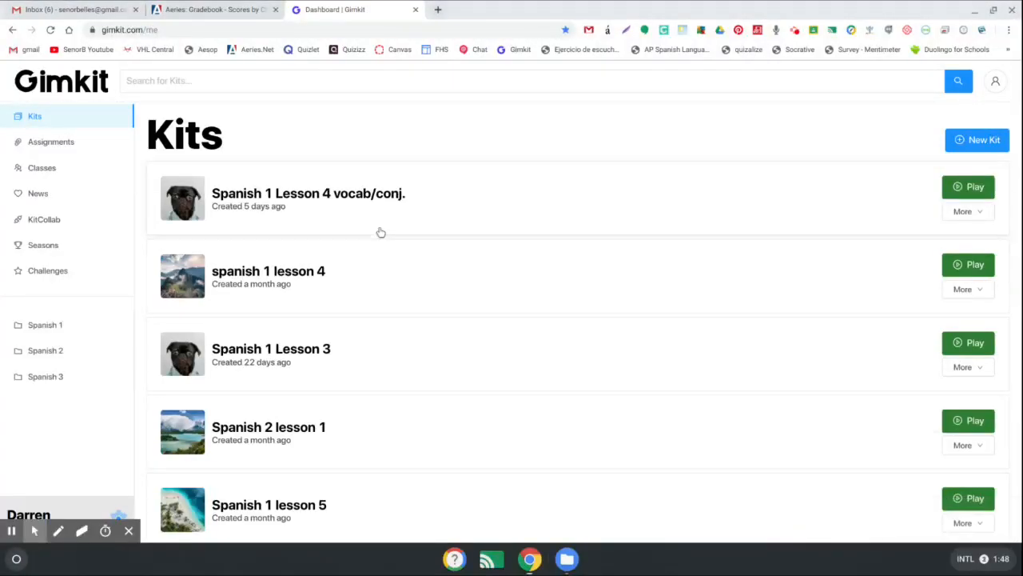
{"action": "mouse_move", "coordinate": [357, 171]}
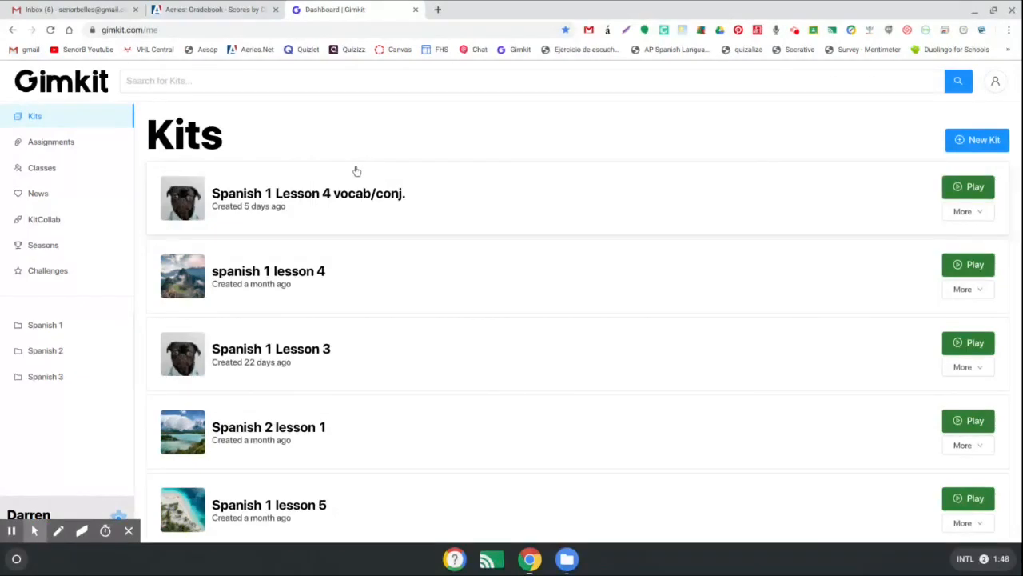
{"action": "mouse_move", "coordinate": [325, 135]}
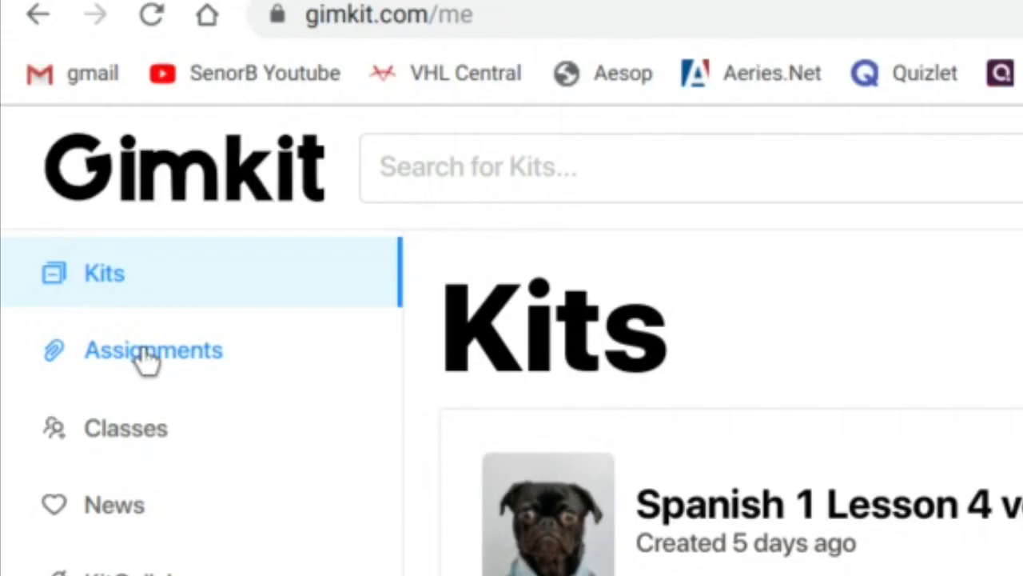
{"action": "left_click", "coordinate": [153, 350]}
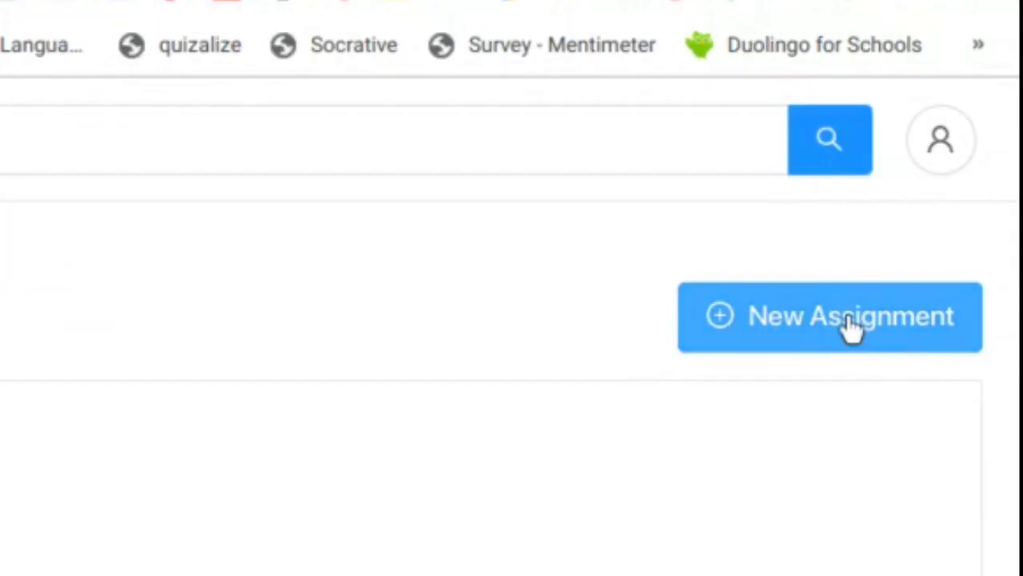
Step: Start a new assignment and choose Spanish 1 lesson 5 as its kit
{"action": "left_click", "coordinate": [828, 316]}
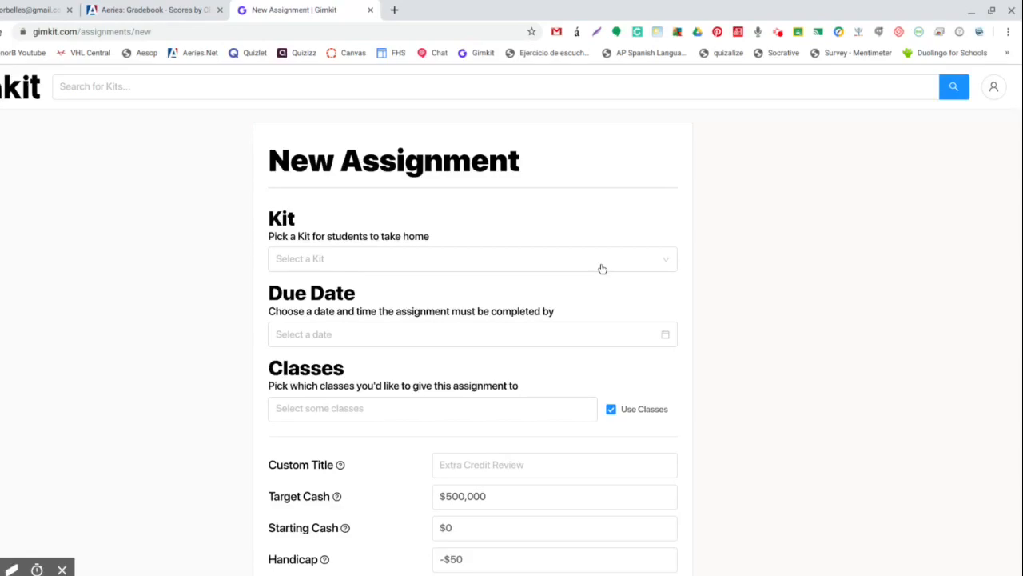
{"action": "left_click", "coordinate": [471, 259]}
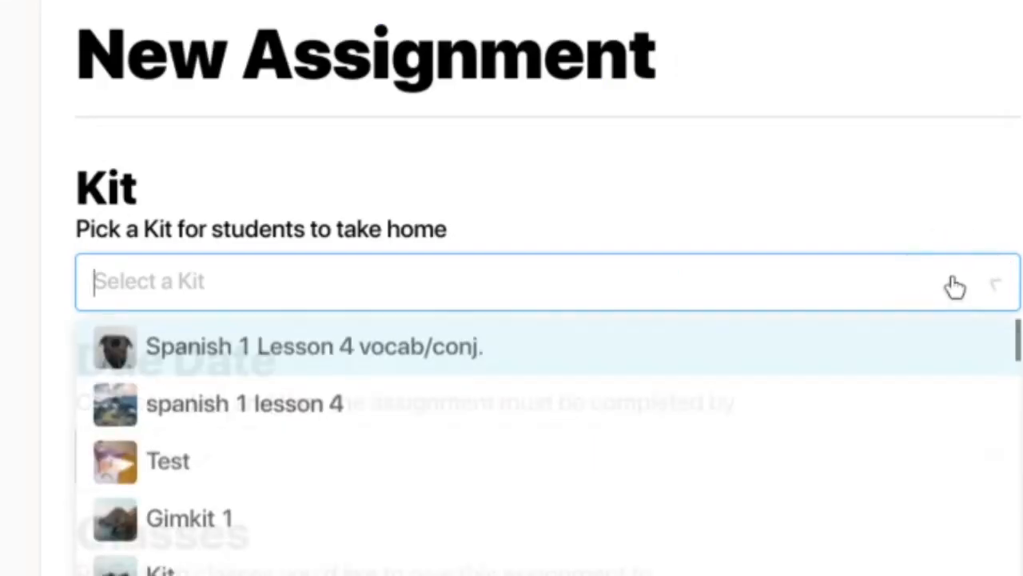
{"action": "scroll", "scroll_direction": "down", "scroll_amount": 3}
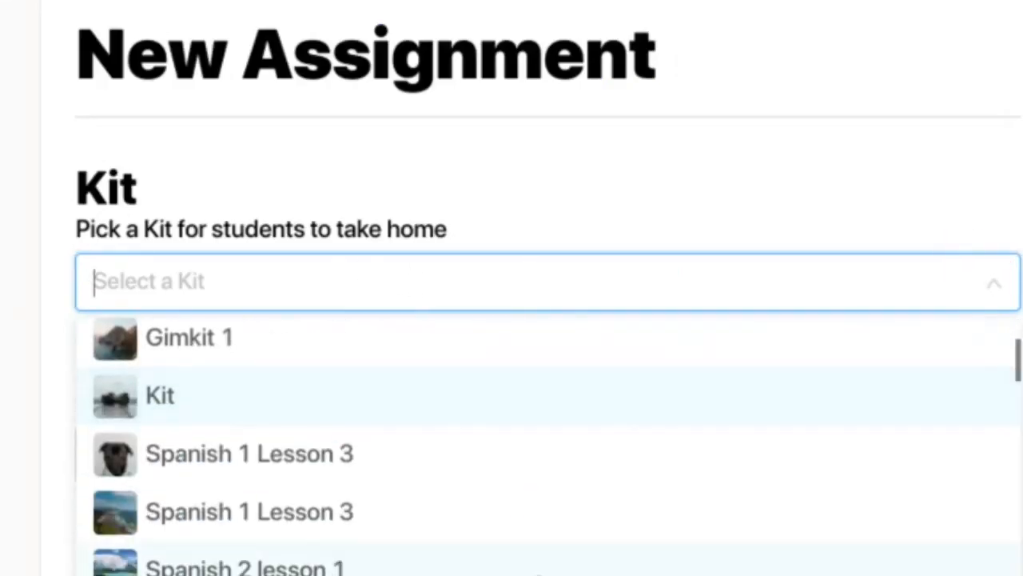
{"action": "scroll", "scroll_direction": "down", "scroll_amount": 3}
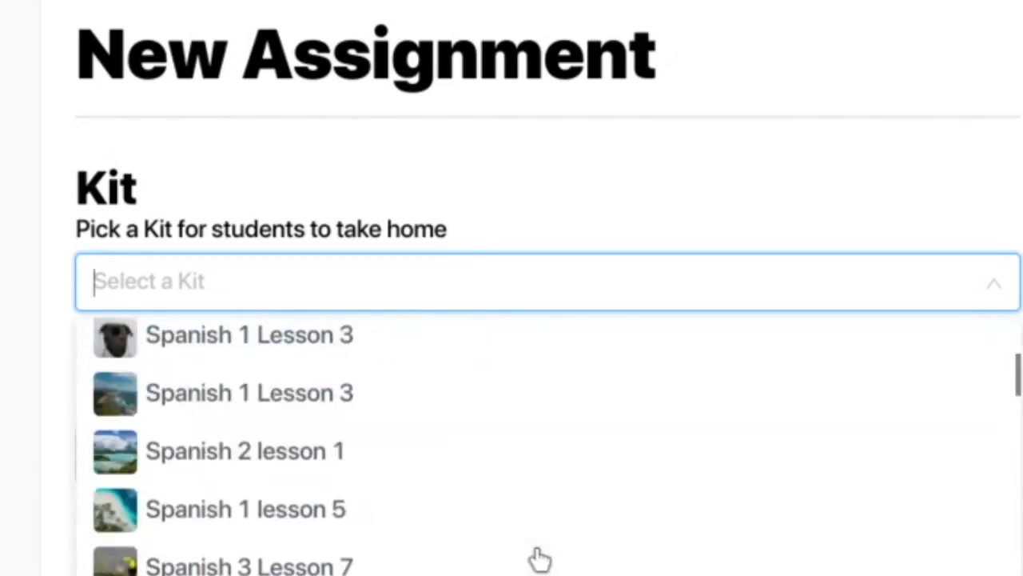
{"action": "scroll", "scroll_direction": "down", "scroll_amount": 3}
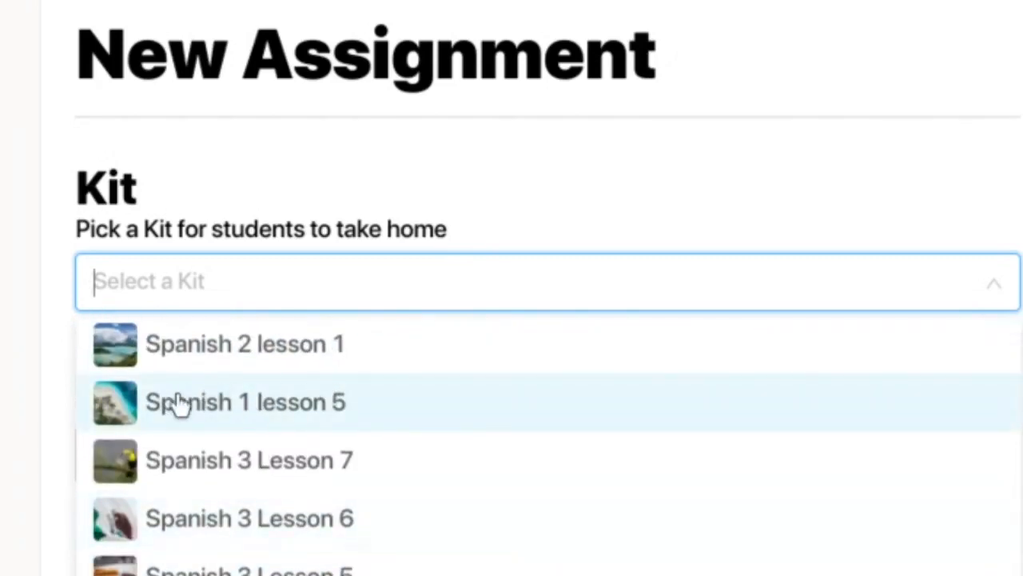
{"action": "left_click", "coordinate": [245, 401]}
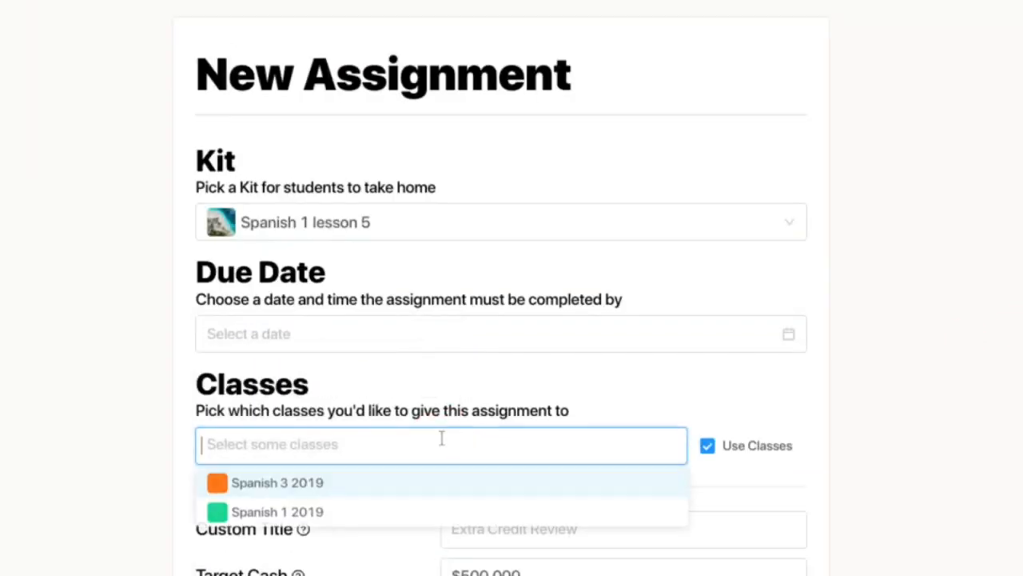
Step: Assign it to the Spanish 1 2019 class, leaving target cash, starting cash and handicap at defaults
{"action": "left_click", "coordinate": [278, 512]}
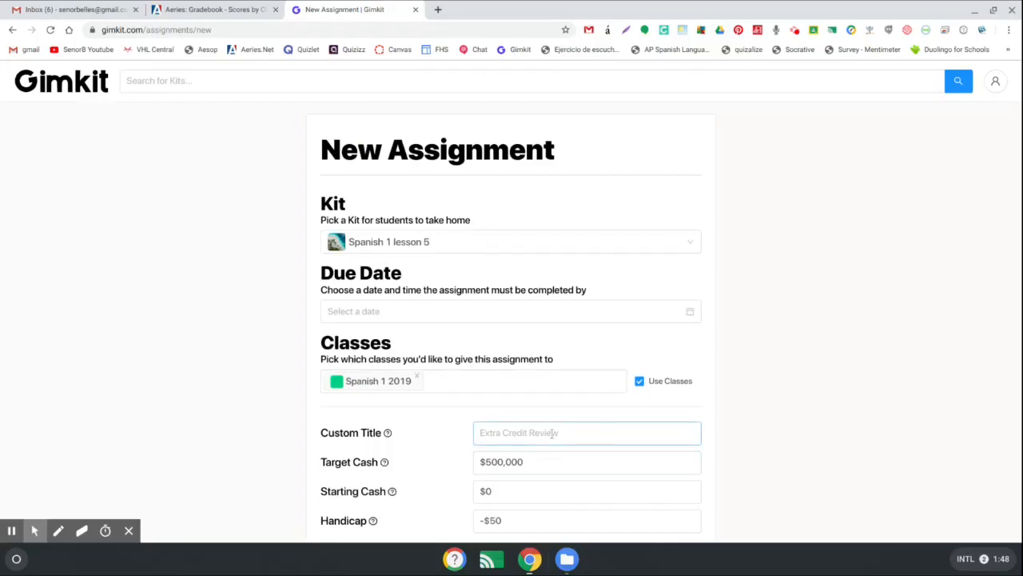
{"action": "scroll", "scroll_direction": "down", "scroll_amount": 3}
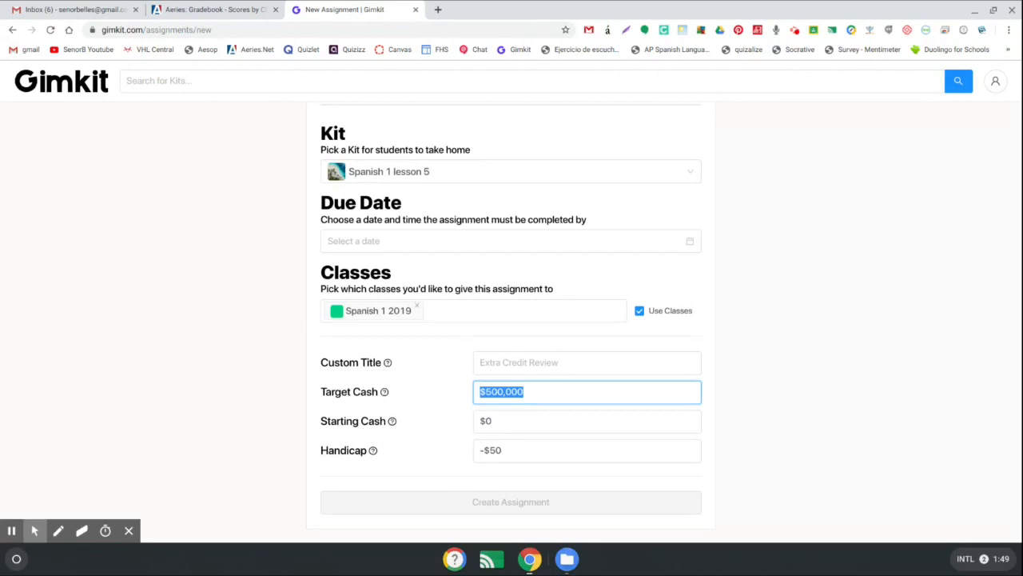
{"action": "mouse_move", "coordinate": [806, 331]}
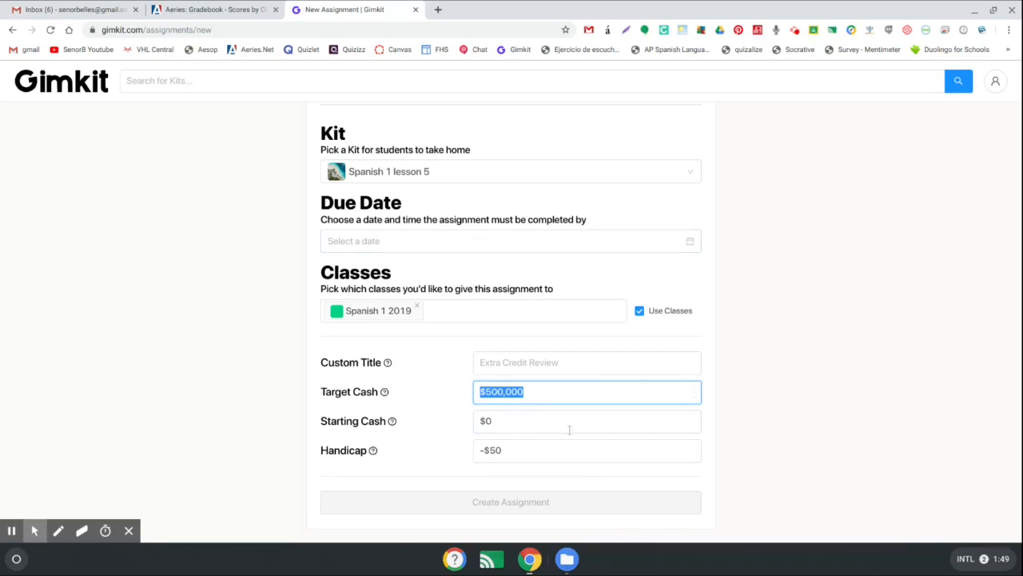
{"action": "mouse_move", "coordinate": [444, 286]}
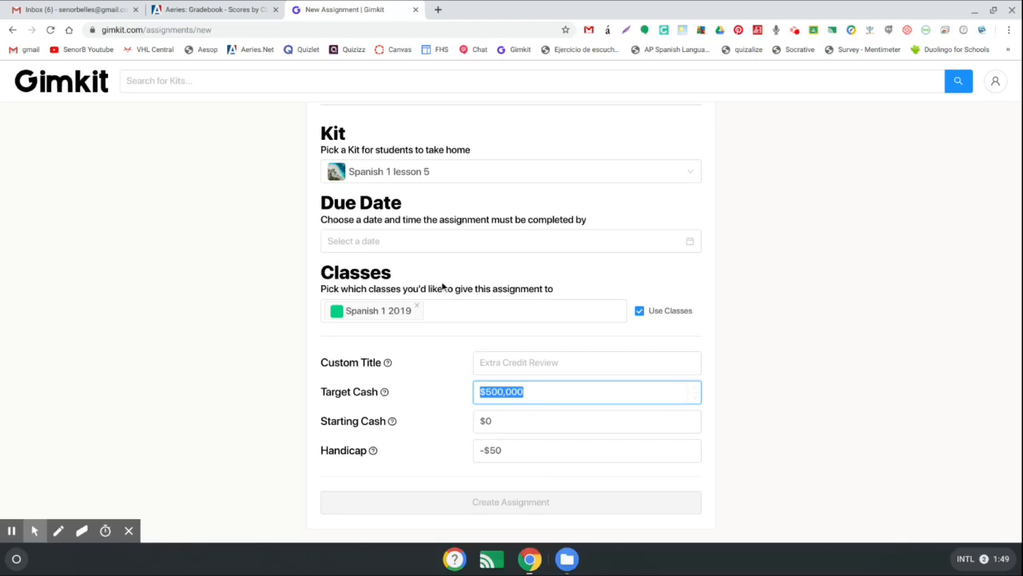
{"action": "mouse_move", "coordinate": [13, 29]}
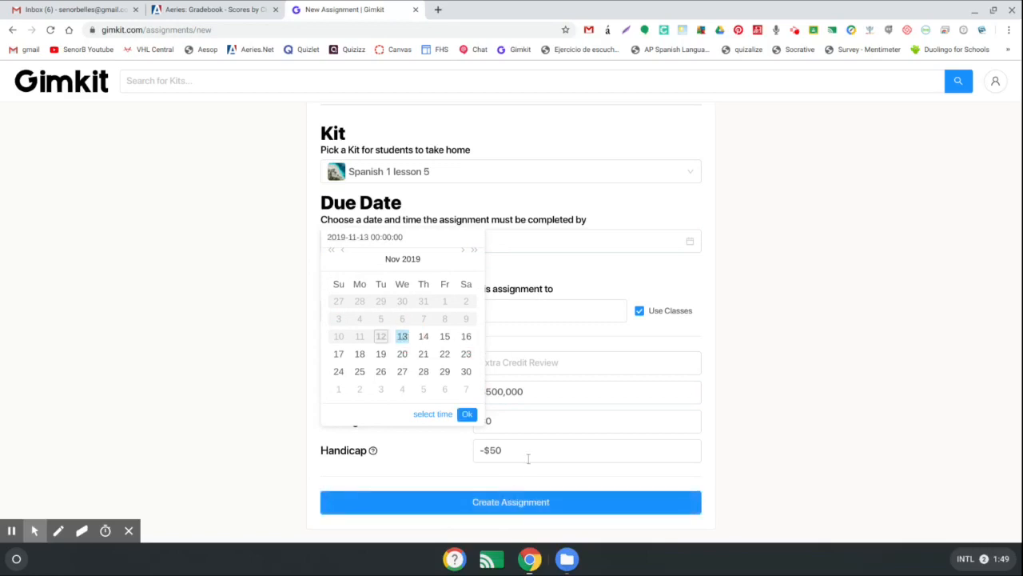
Step: Set the due date to November 13, 2019 and create the Spanish 1 lesson 5 assignment
{"action": "left_click", "coordinate": [467, 413]}
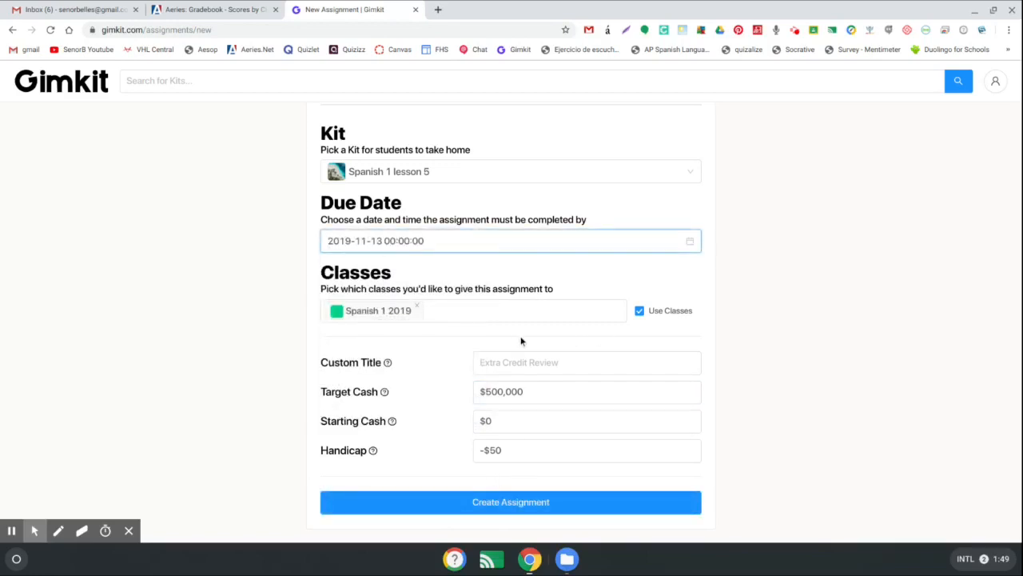
{"action": "left_click", "coordinate": [511, 502]}
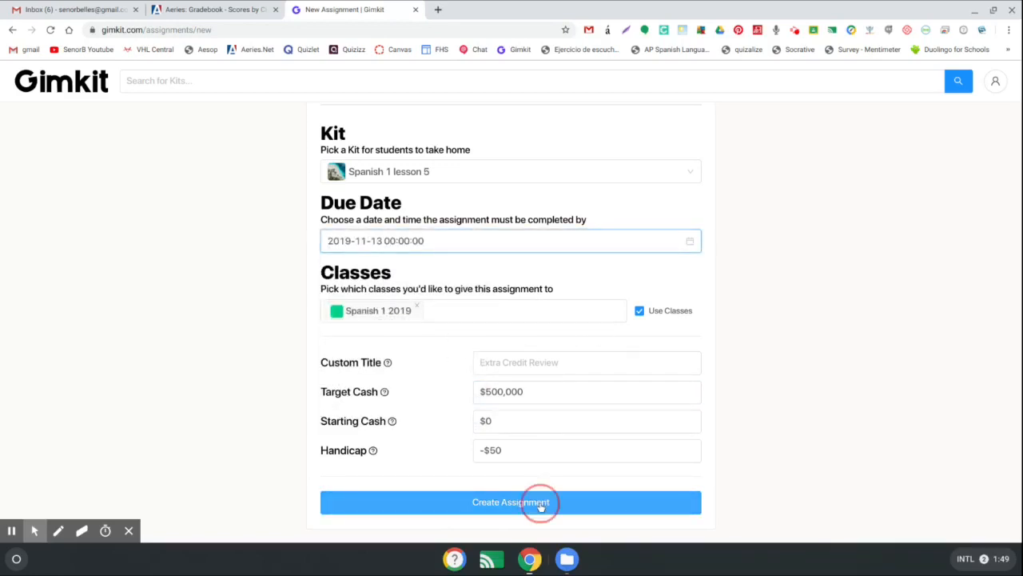
{"action": "left_click", "coordinate": [512, 502]}
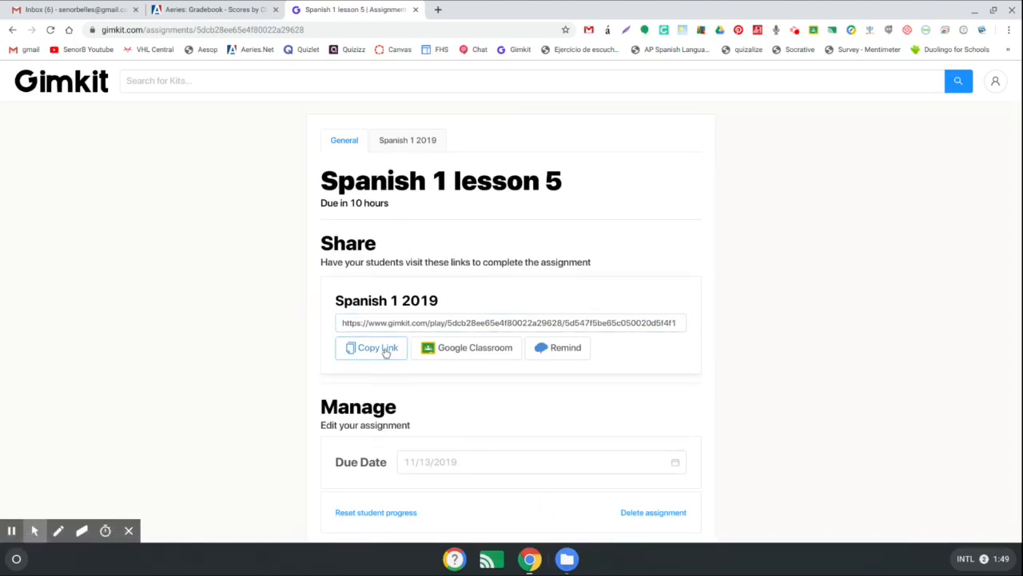
Step: Copy the Spanish 1 2019 student link for the lesson 5 assignment to the clipboard
{"action": "left_click", "coordinate": [371, 347]}
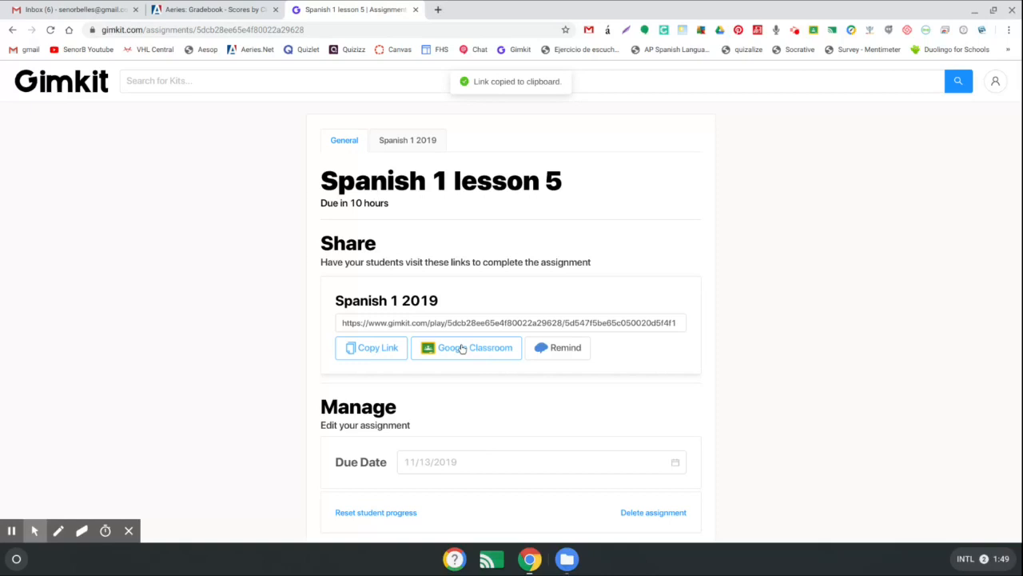
{"action": "mouse_move", "coordinate": [557, 347]}
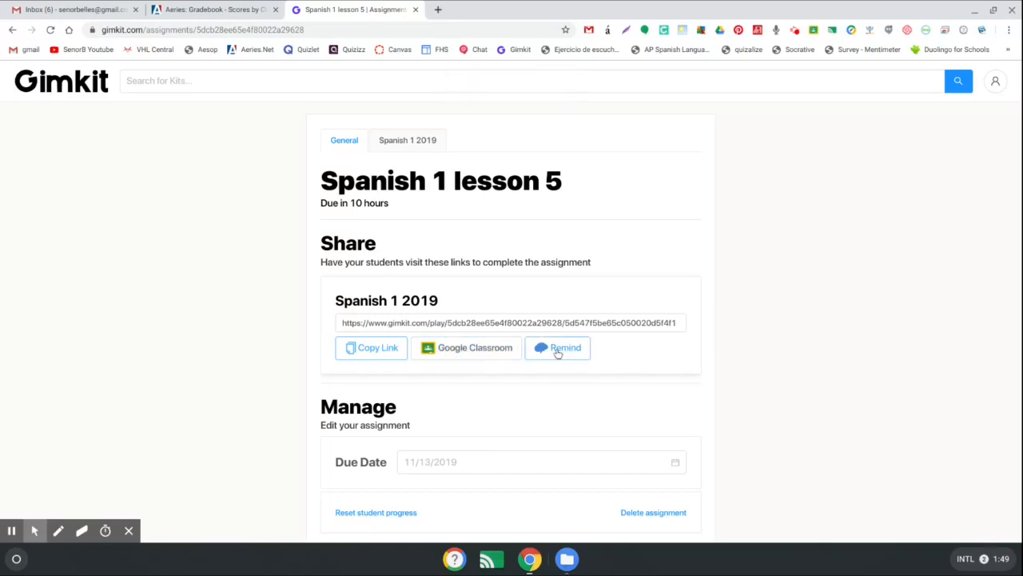
{"action": "scroll", "scroll_direction": "up", "scroll_amount": 3}
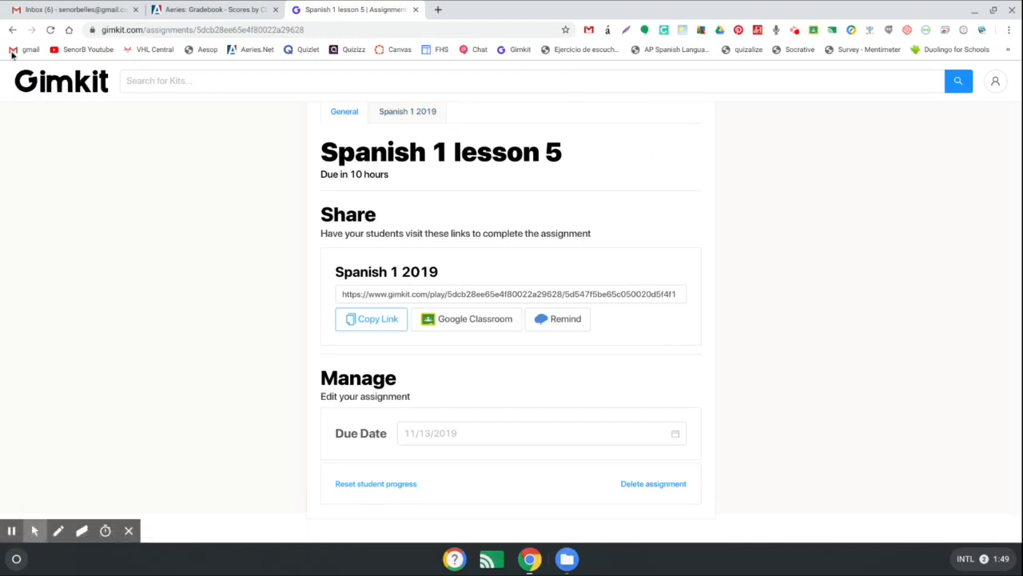
{"action": "mouse_move", "coordinate": [526, 54]}
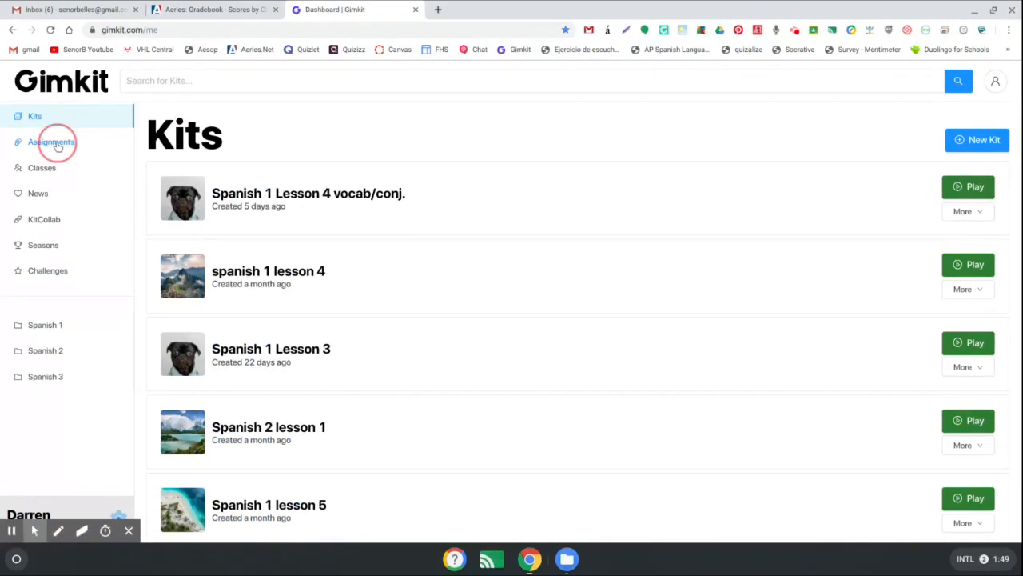
Step: Return to the Assignments list and open the spanish 1 lesson 4 assignment's details
{"action": "left_click", "coordinate": [52, 141]}
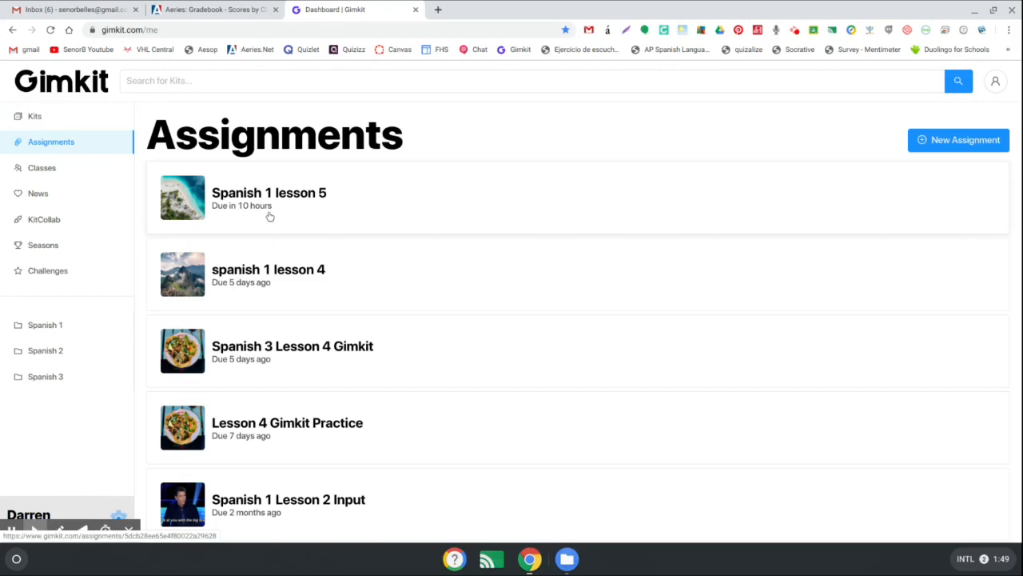
{"action": "mouse_move", "coordinate": [284, 284]}
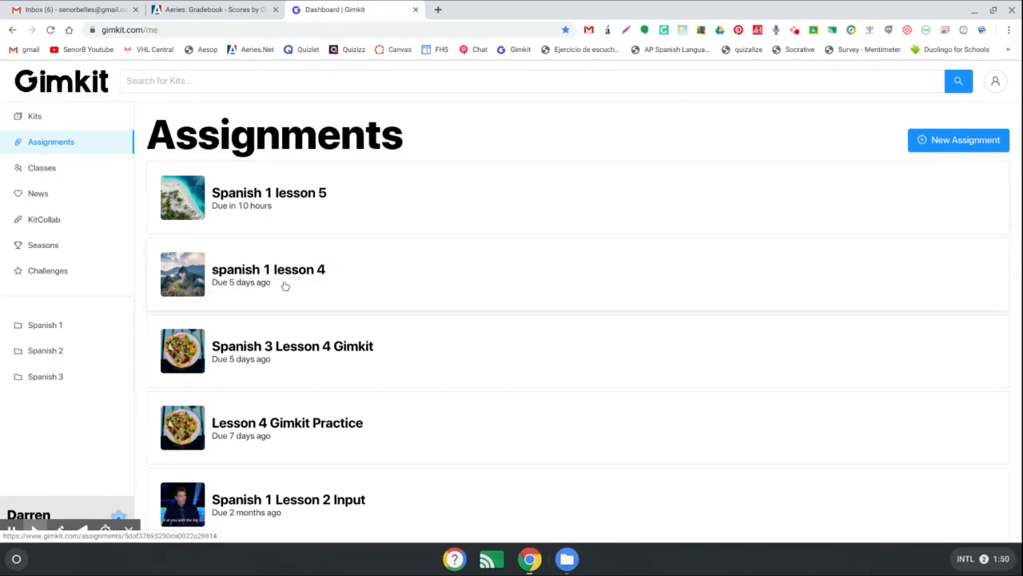
{"action": "left_click", "coordinate": [268, 268]}
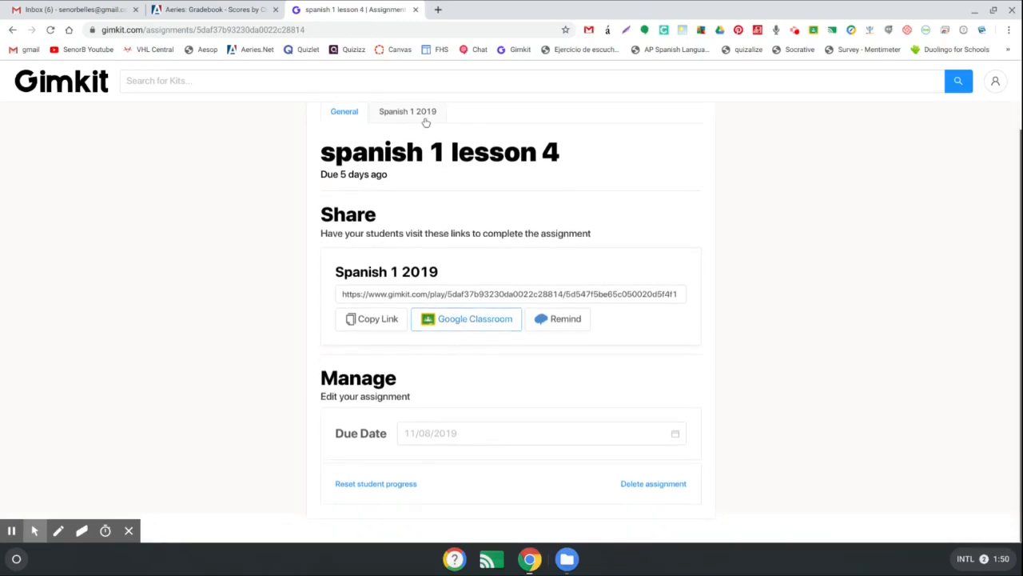
Step: Show the Spanish 1 2019 roster at 34% completion and review each student's status, lateness and accuracy
{"action": "left_click", "coordinate": [406, 112]}
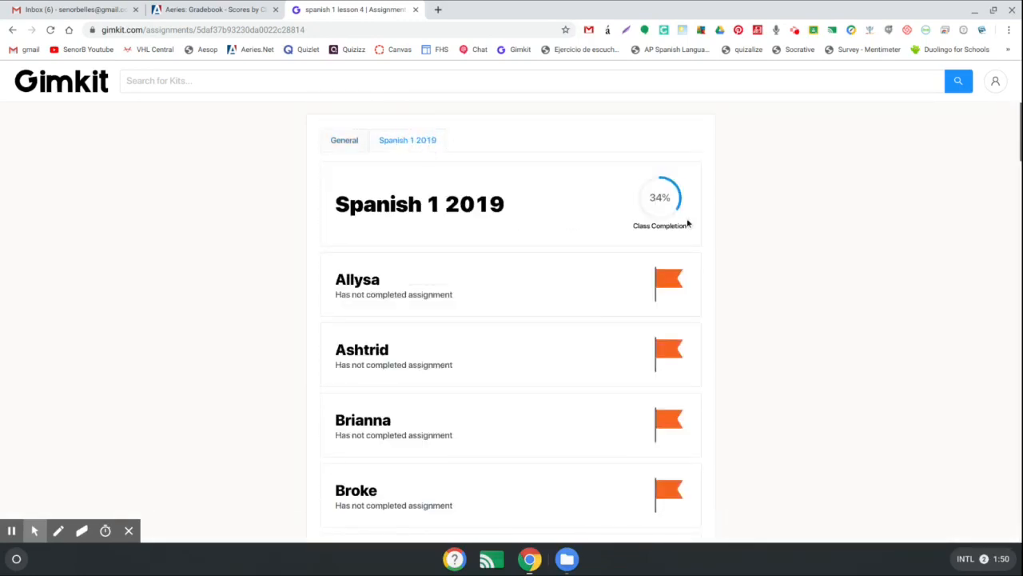
{"action": "scroll", "scroll_direction": "down", "scroll_amount": 3}
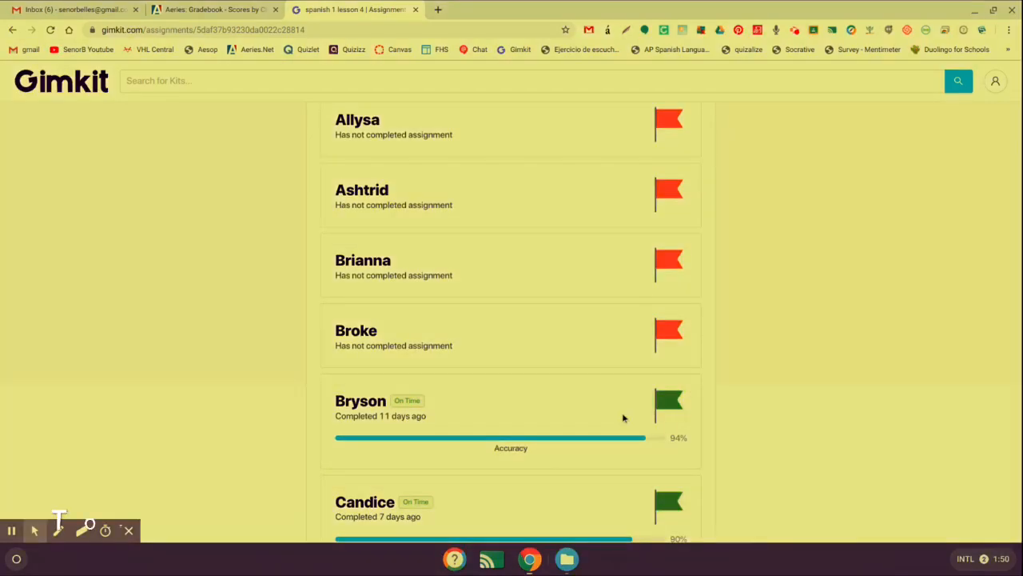
{"action": "left_click", "coordinate": [679, 438]}
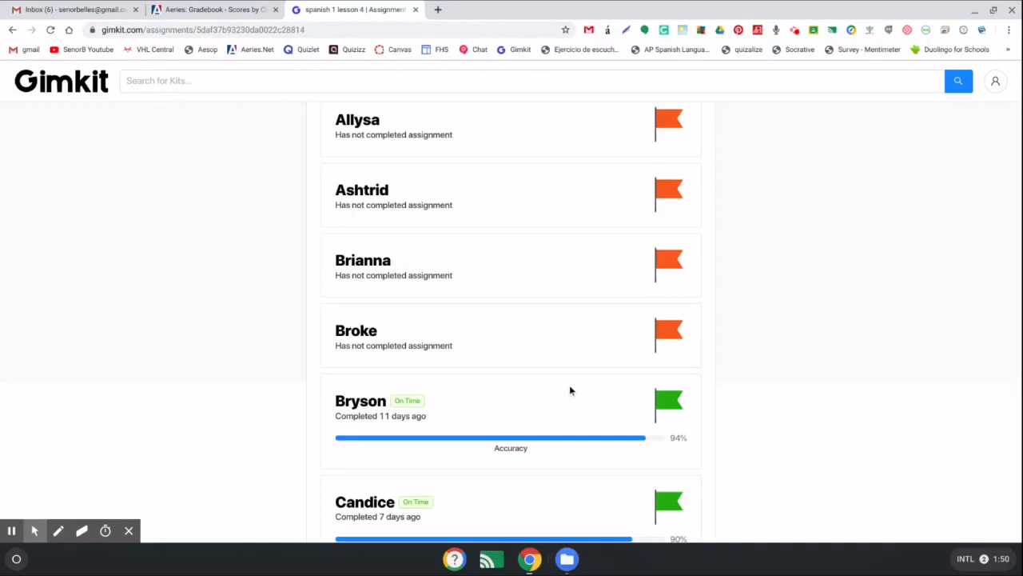
{"action": "scroll", "scroll_direction": "down", "scroll_amount": 3}
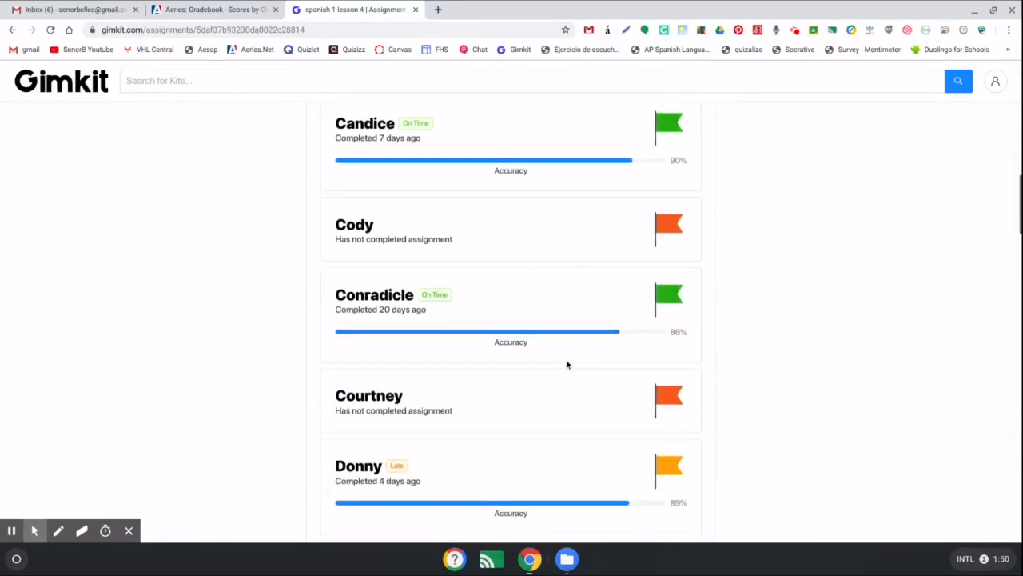
{"action": "scroll", "scroll_direction": "down", "scroll_amount": 3}
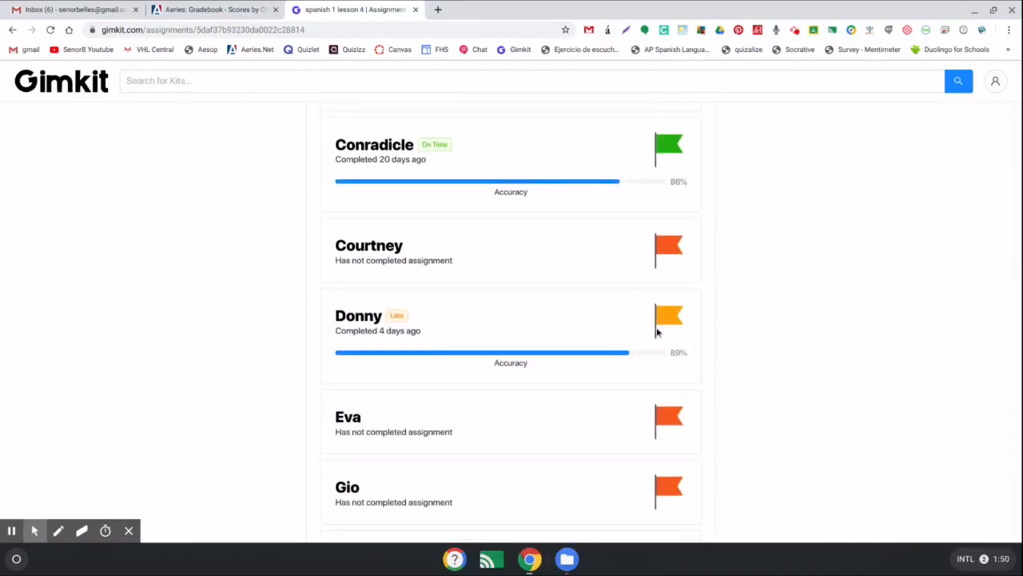
{"action": "mouse_move", "coordinate": [679, 323]}
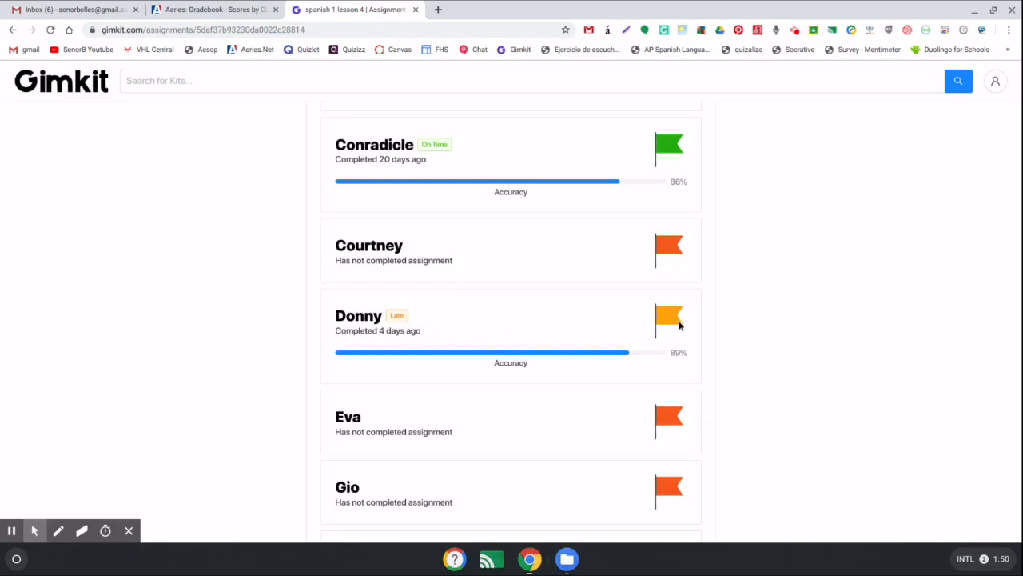
{"action": "mouse_move", "coordinate": [654, 265]}
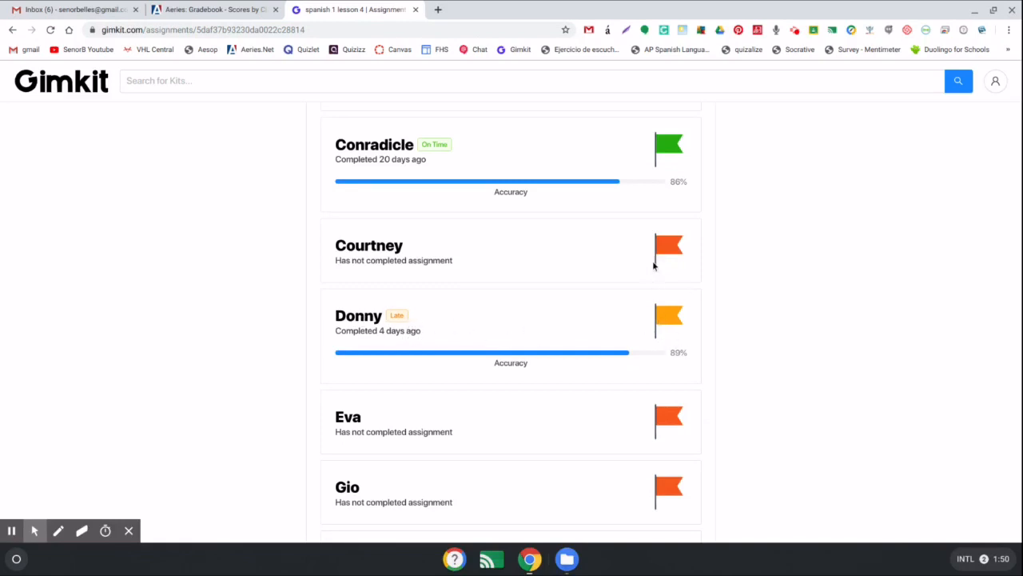
{"action": "scroll", "scroll_direction": "up", "scroll_amount": 3}
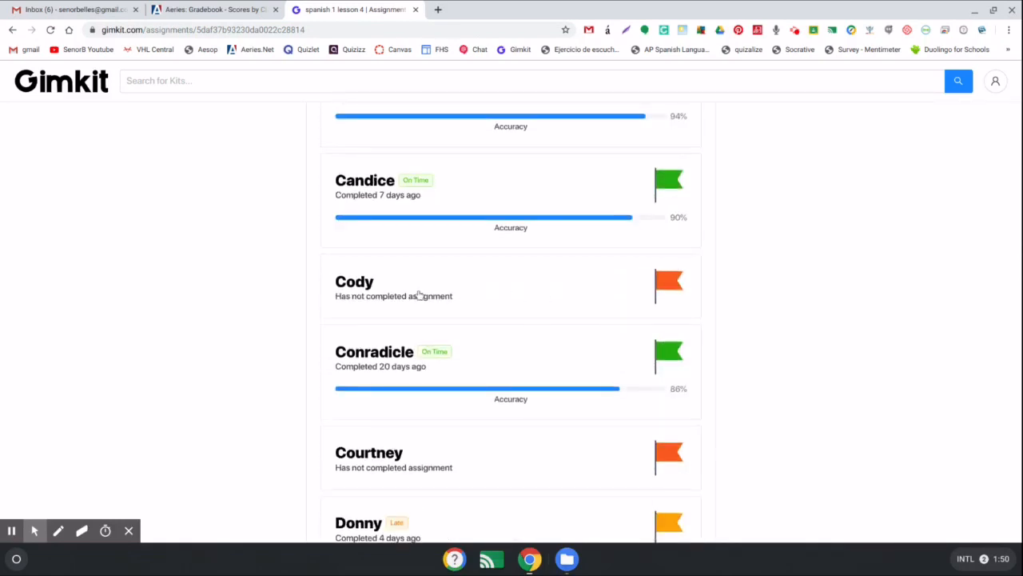
{"action": "scroll", "scroll_direction": "up", "scroll_amount": 3}
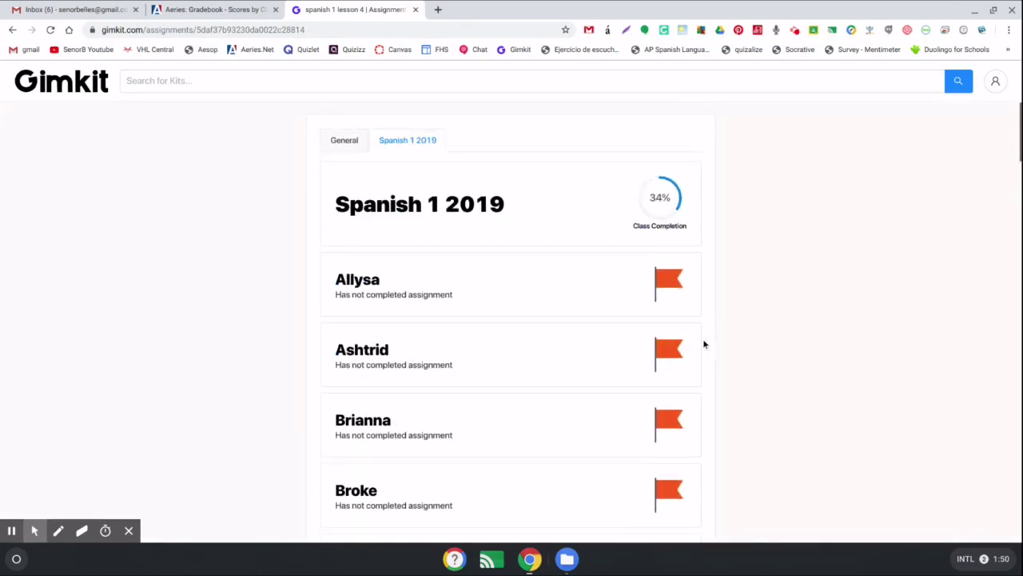
{"action": "mouse_move", "coordinate": [608, 208]}
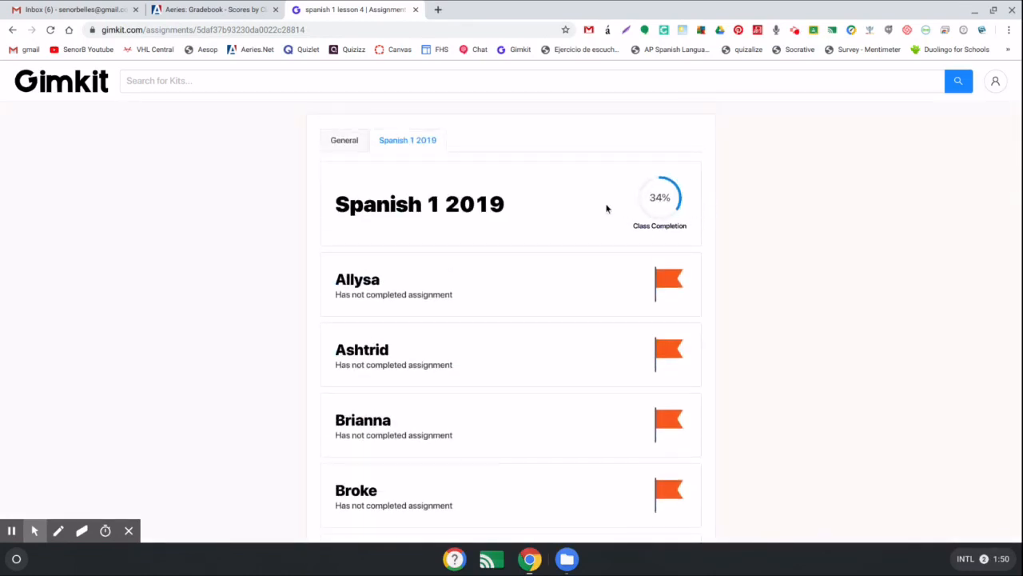
{"action": "mouse_move", "coordinate": [569, 272]}
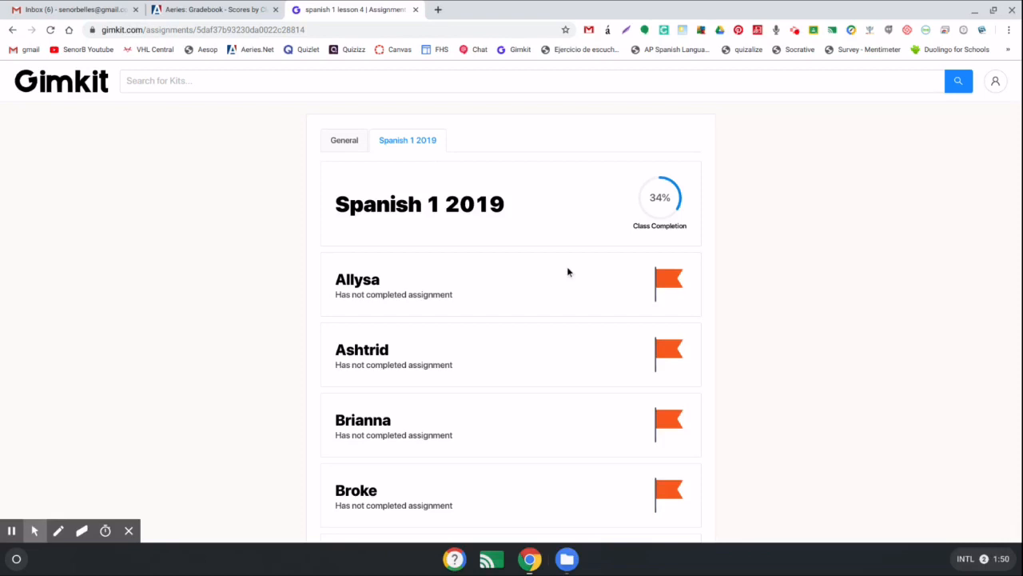
{"action": "mouse_move", "coordinate": [558, 264]}
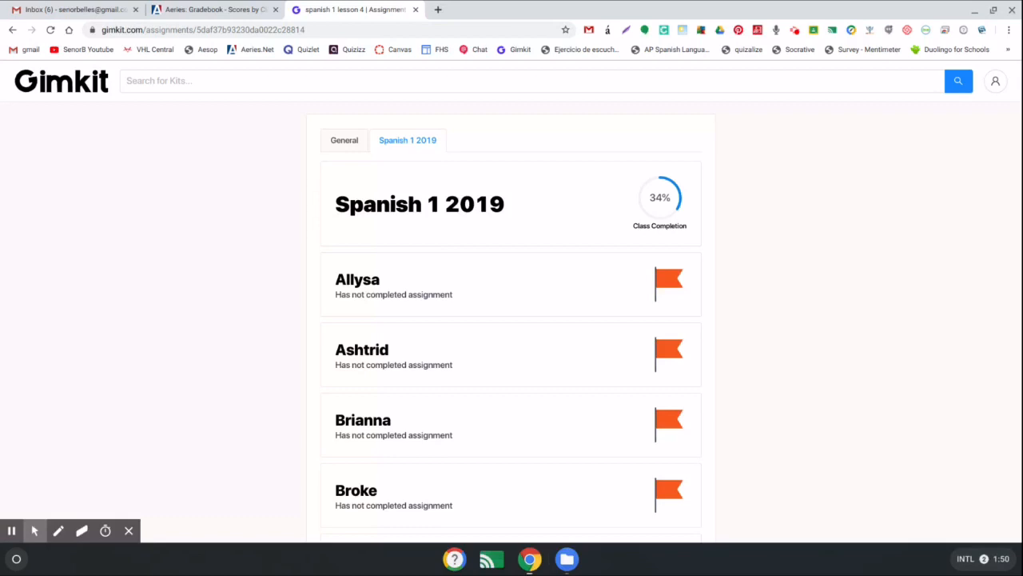
{"action": "mouse_move", "coordinate": [506, 211]}
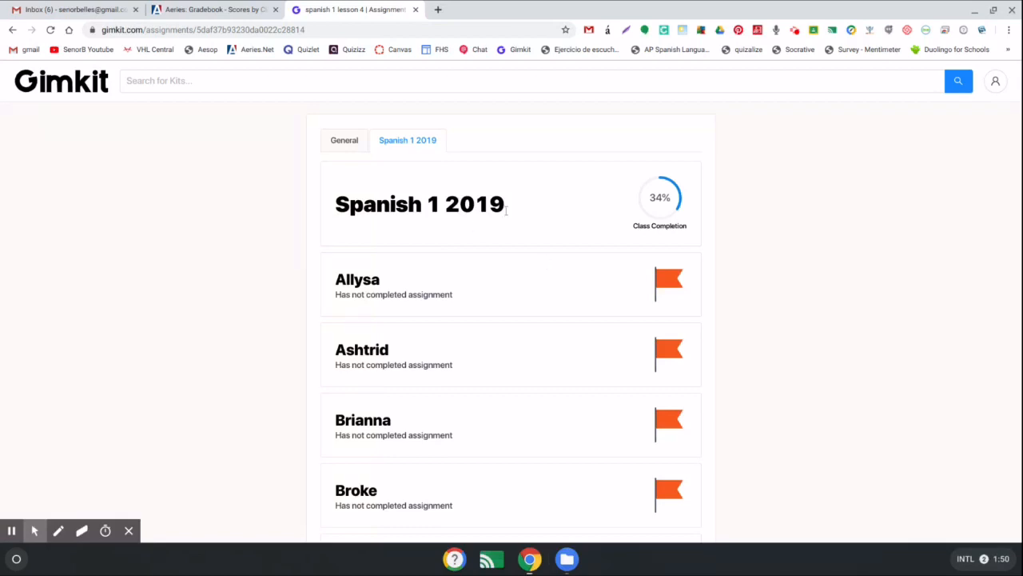
{"action": "mouse_move", "coordinate": [546, 302]}
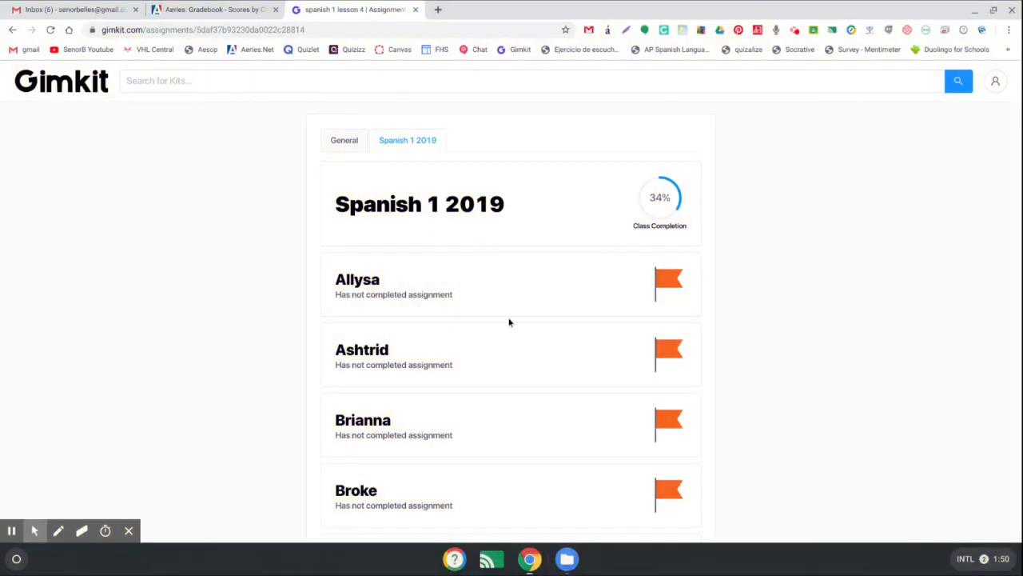
{"action": "scroll", "scroll_direction": "down", "scroll_amount": 3}
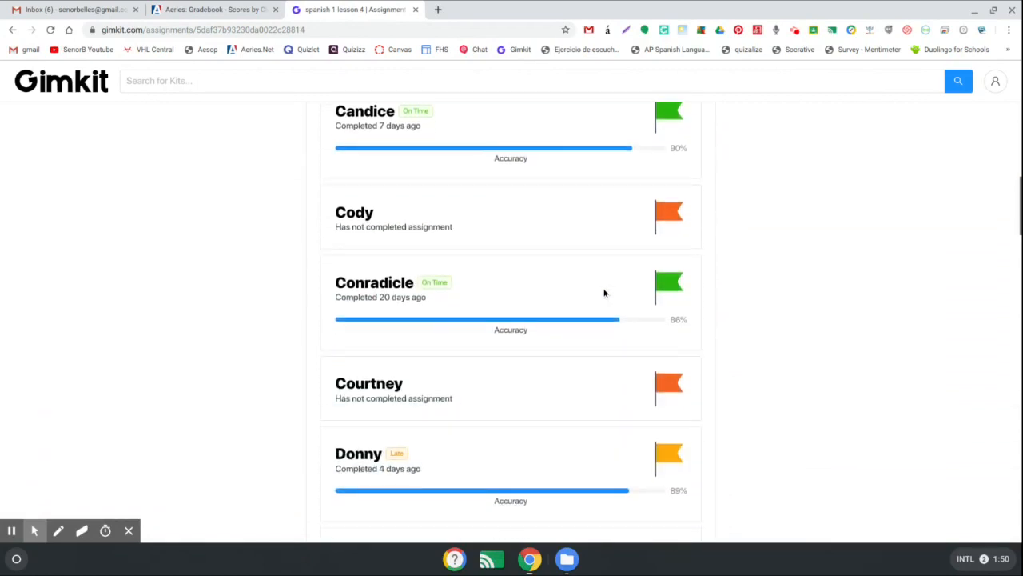
{"action": "scroll", "scroll_direction": "up", "scroll_amount": 3}
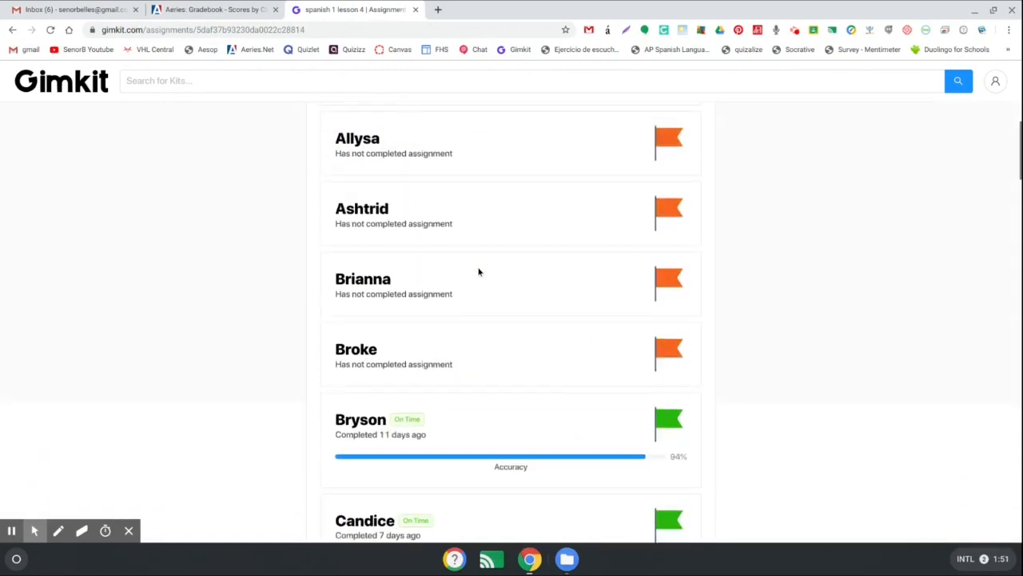
{"action": "scroll", "scroll_direction": "up", "scroll_amount": 3}
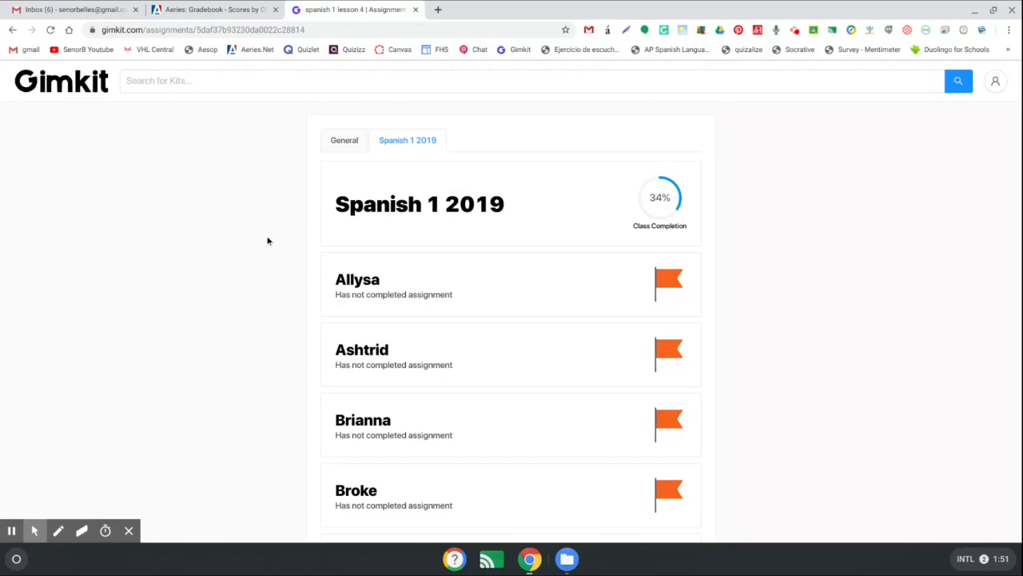
{"action": "mouse_move", "coordinate": [32, 156]}
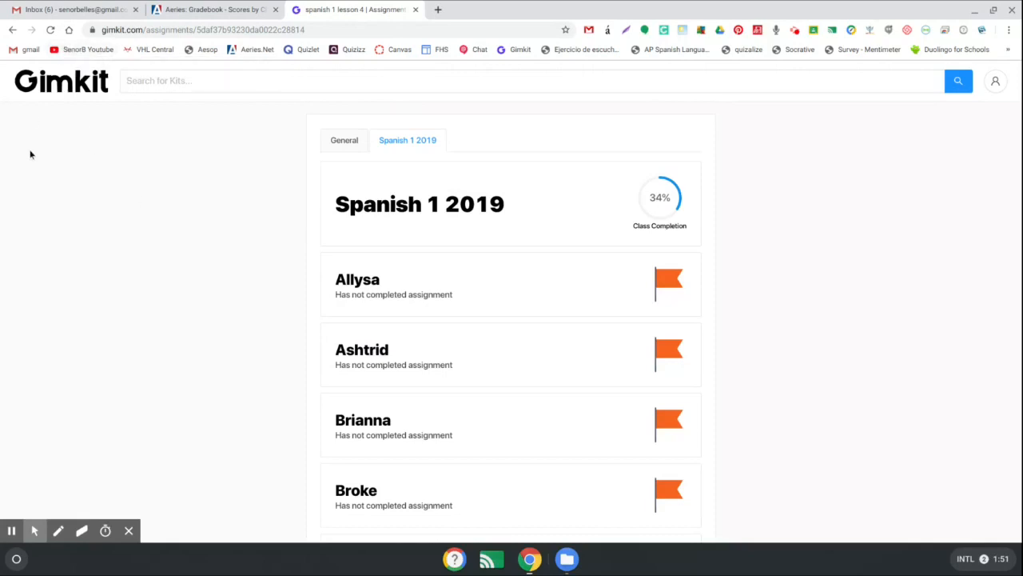
{"action": "mouse_move", "coordinate": [637, 131]}
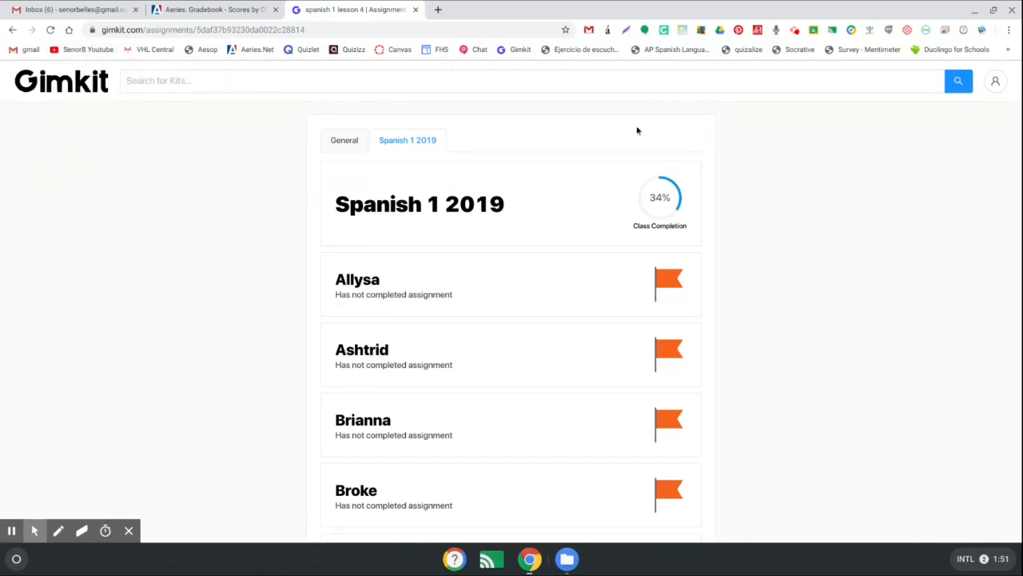
{"action": "mouse_move", "coordinate": [364, 120]}
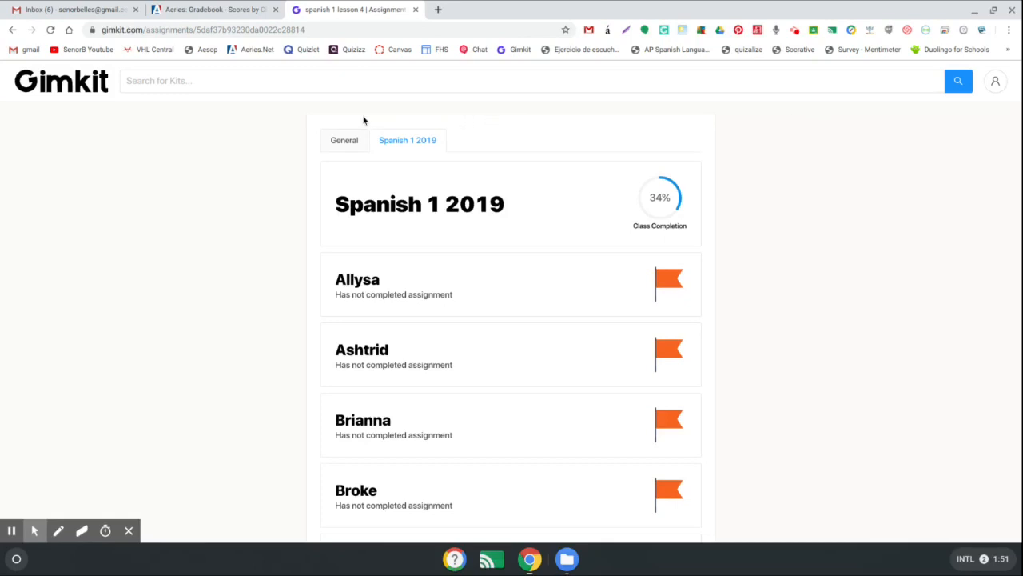
{"action": "mouse_move", "coordinate": [468, 115]}
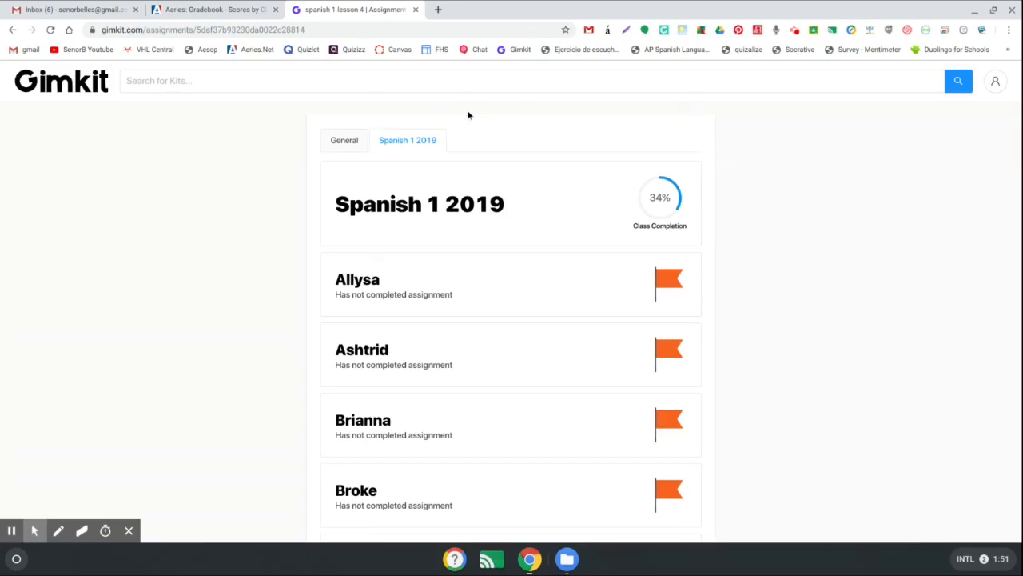
{"action": "mouse_move", "coordinate": [684, 136]}
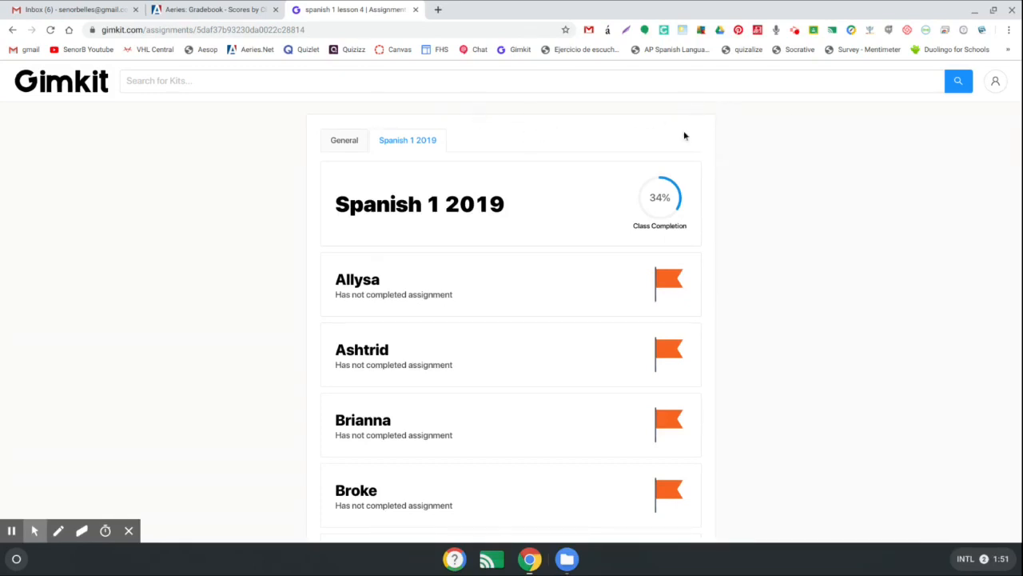